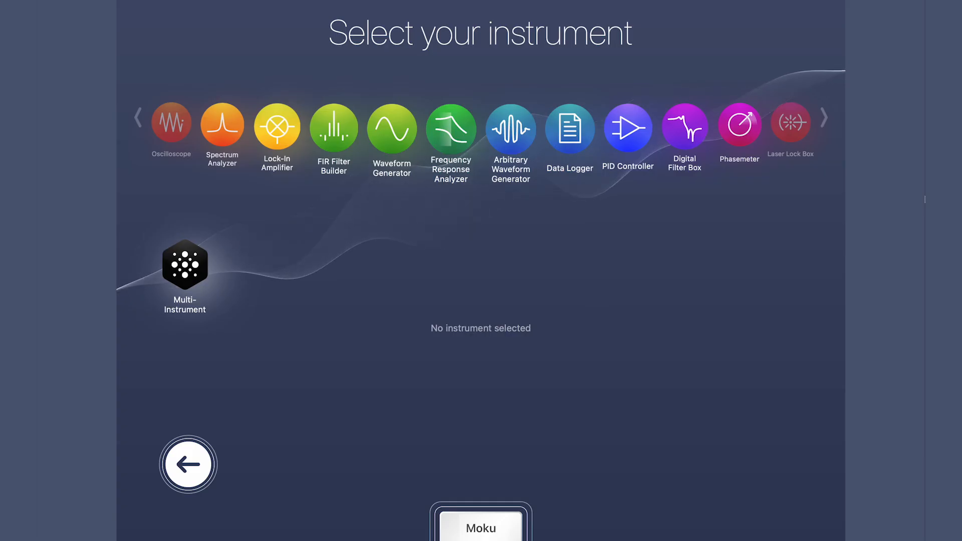
Start a multi-instrument system: Oscilloscope, Waveform Generator, Digital Filter Box, Lock-In Amplifier in slots 1–4
left_click(185, 267)
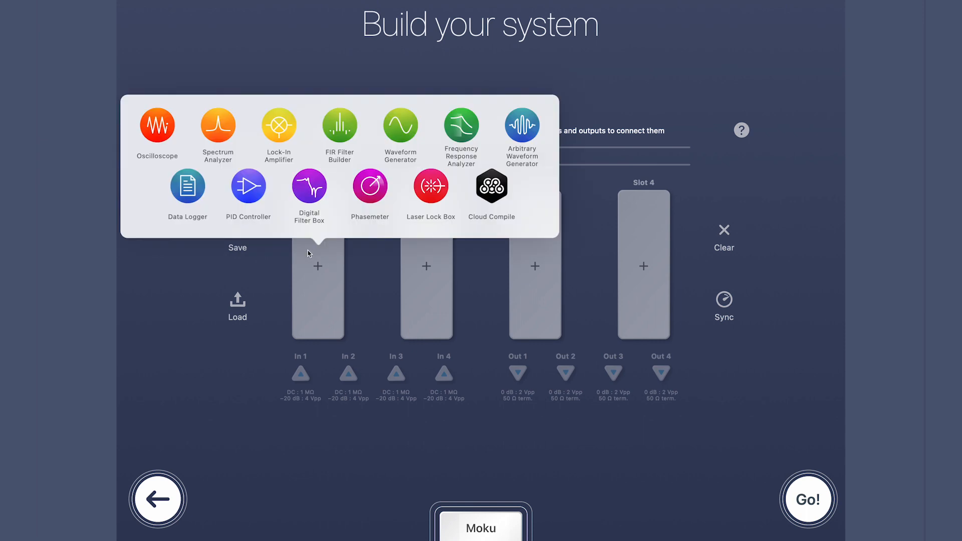
left_click(157, 125)
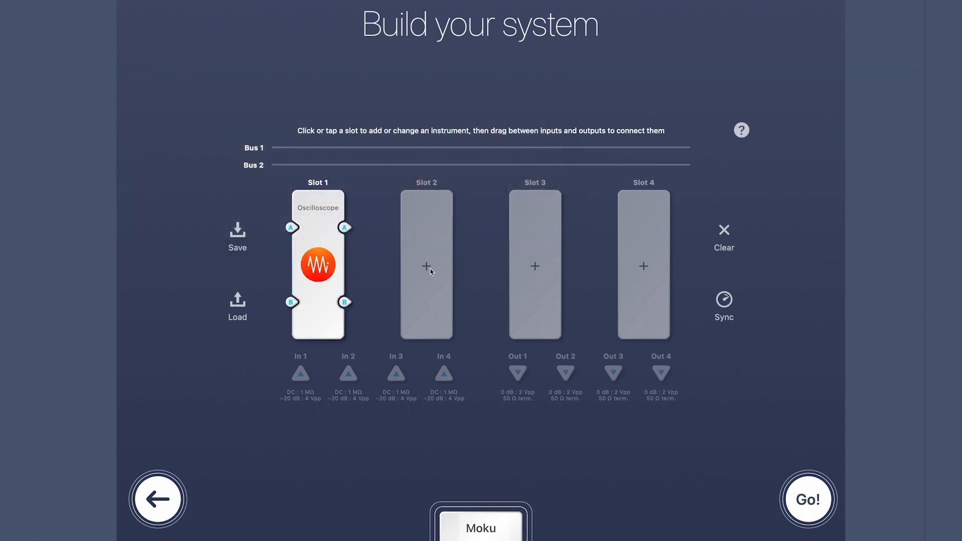
left_click(426, 266)
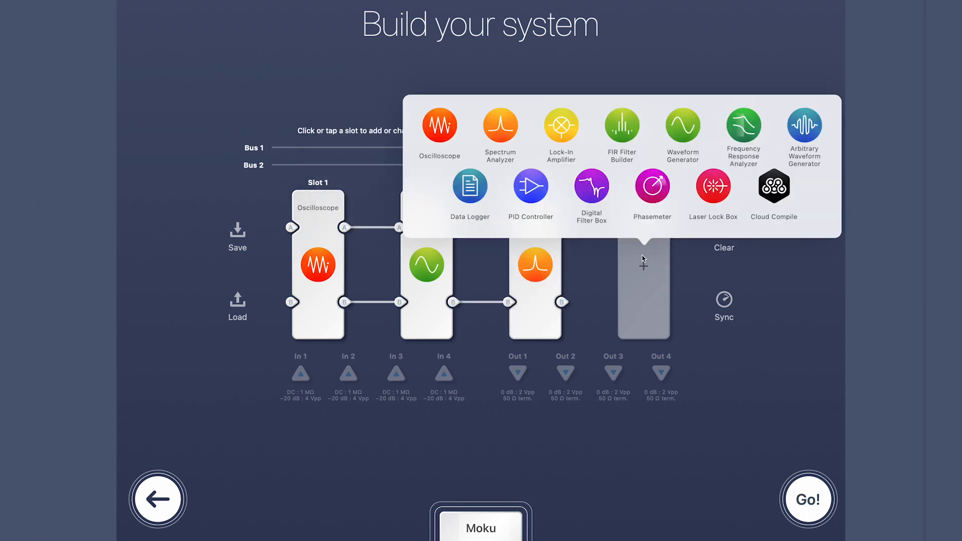
left_click(804, 125)
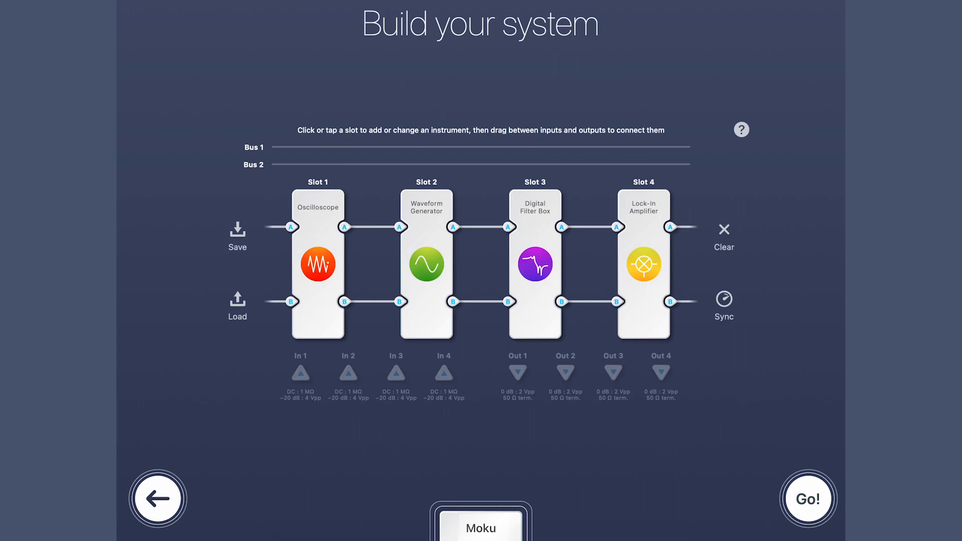
mouse_move(389, 248)
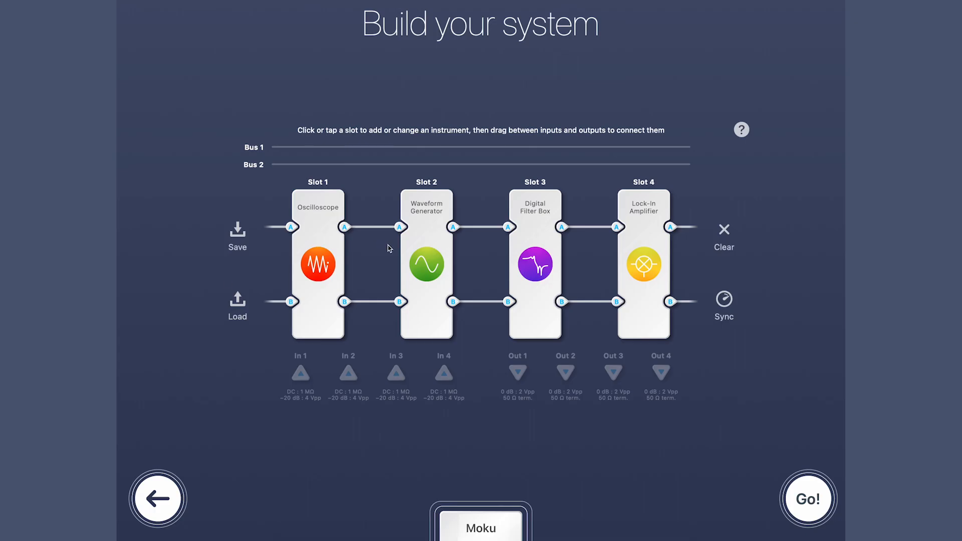
Replace slot 3 with Cloud Compile and route its output C to Output 4
left_click(535, 264)
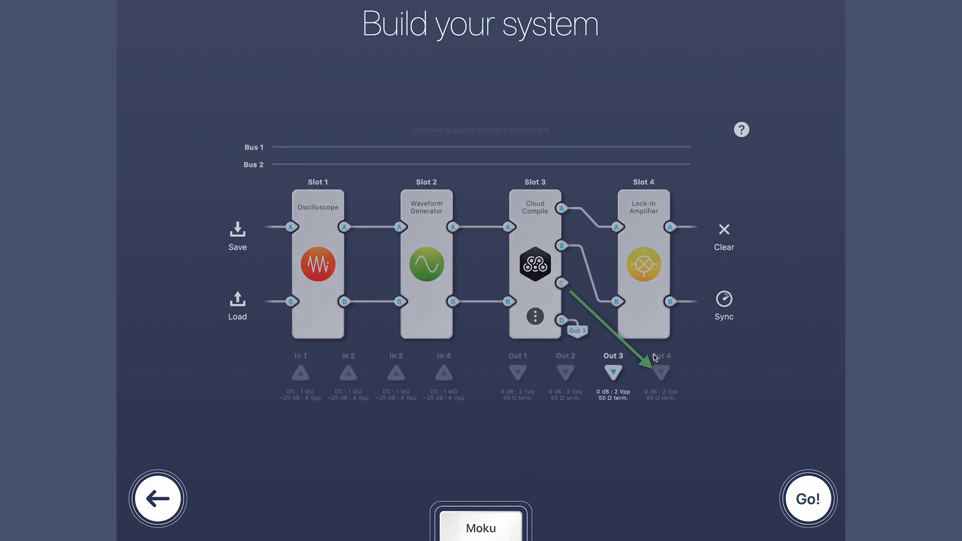
left_click_drag(561, 282, 661, 371)
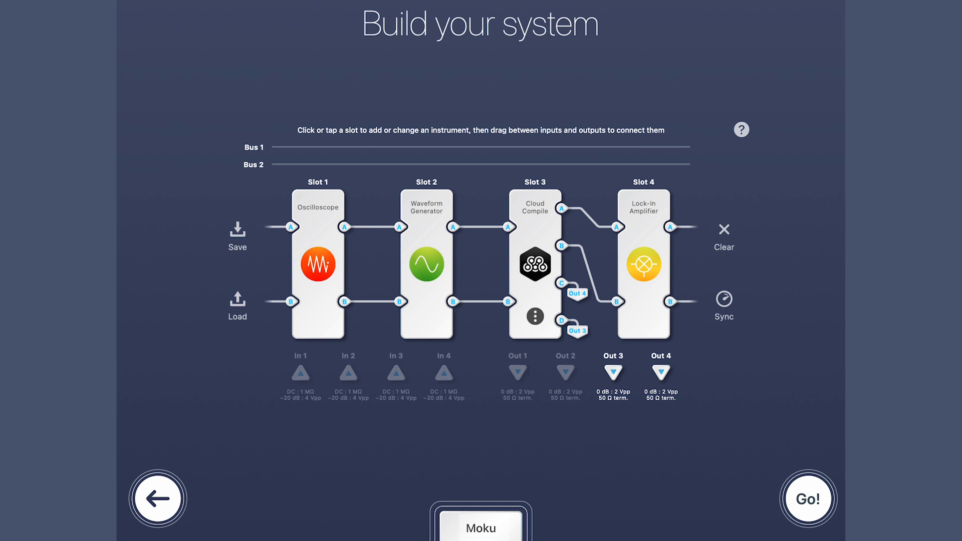
mouse_move(784, 86)
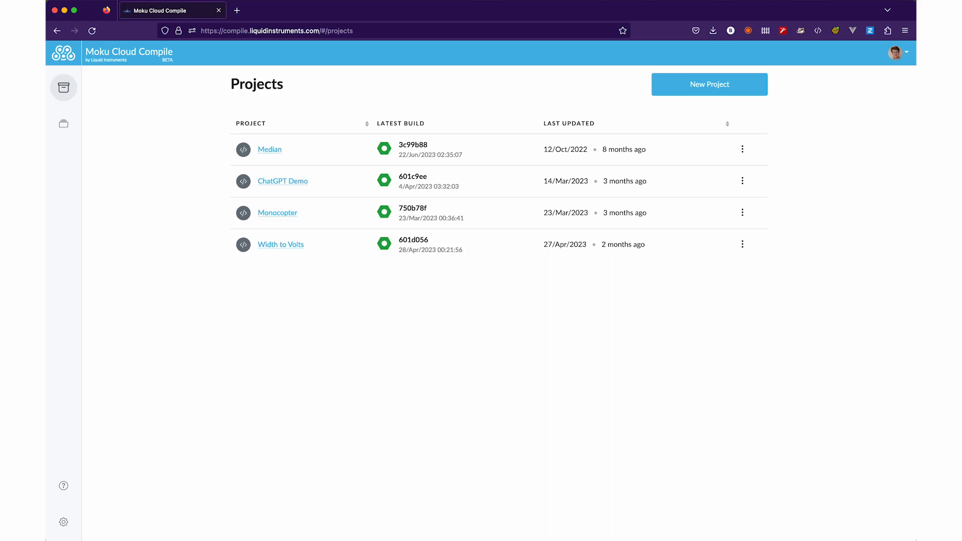
mouse_move(411, 87)
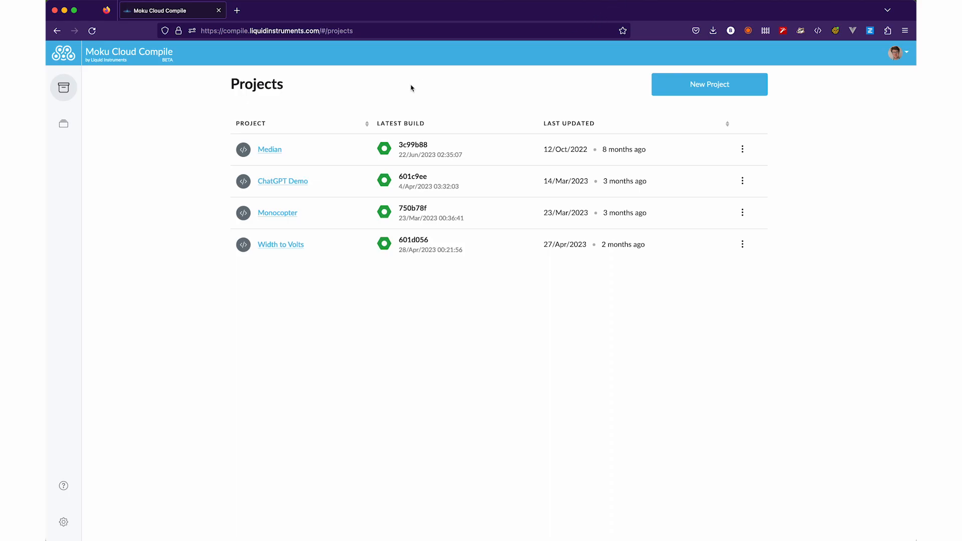
Open the Median project in Moku Cloud Compile
left_click(269, 149)
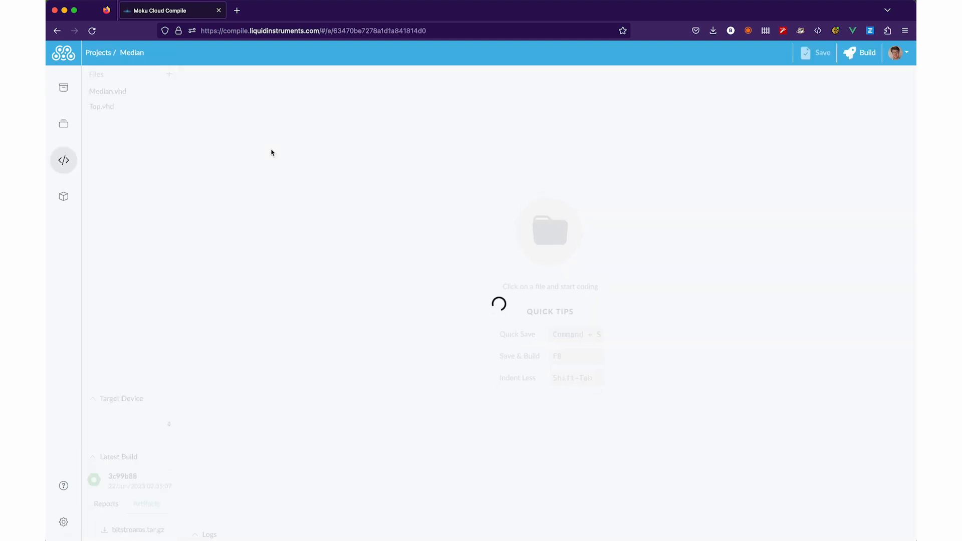
left_click(108, 91)
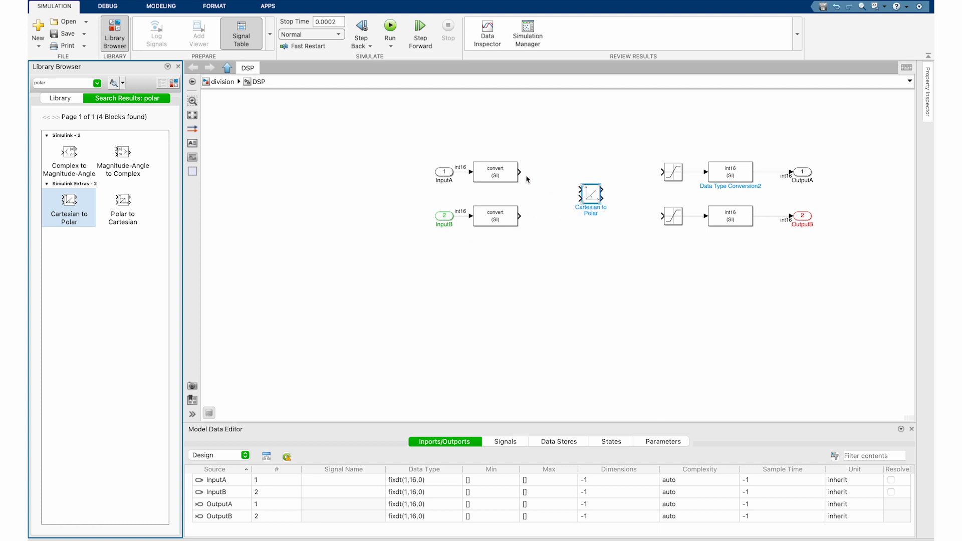
Draw a line from the converted InputA toward the Cartesian to Polar block
left_click_drag(517, 172, 583, 193)
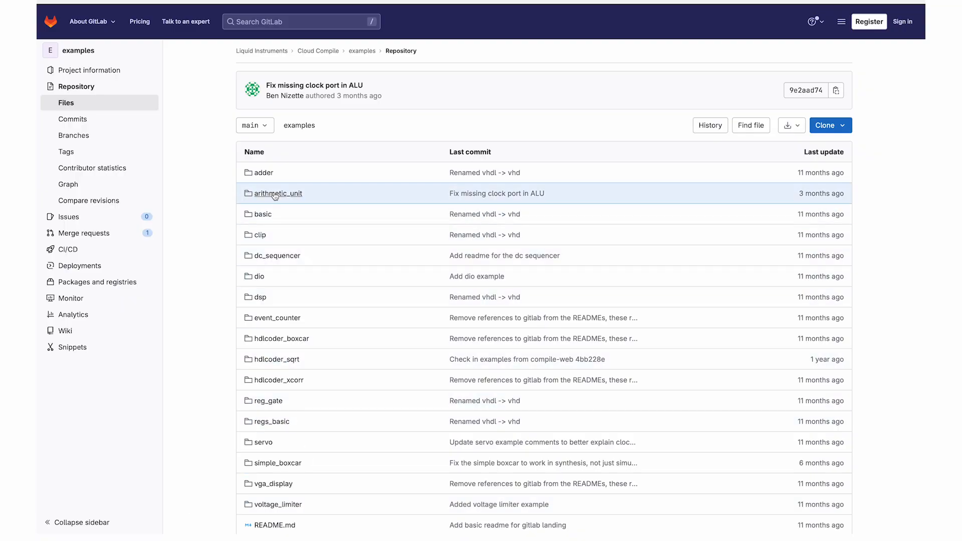
Open arithmetic_unit, then AU.vhd, and scroll through its code
left_click(277, 194)
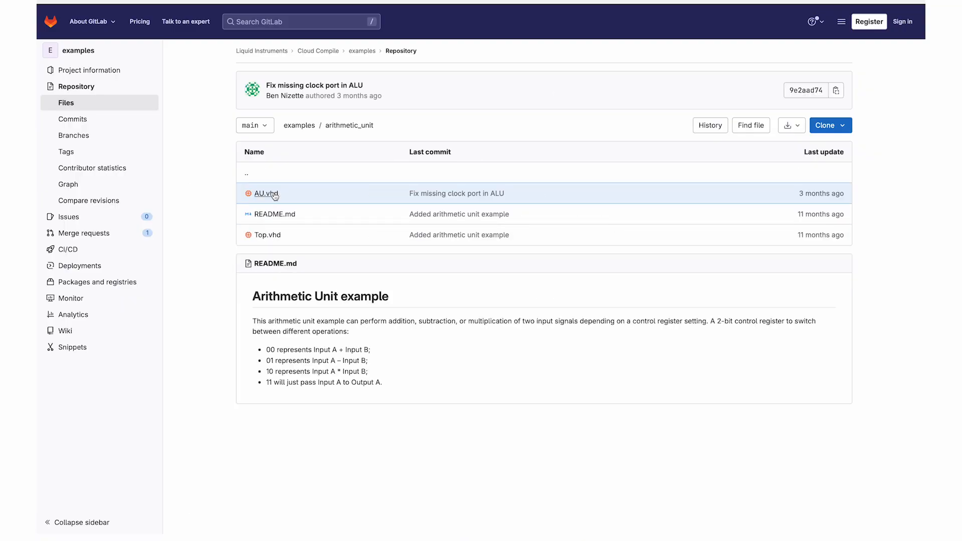
left_click(266, 193)
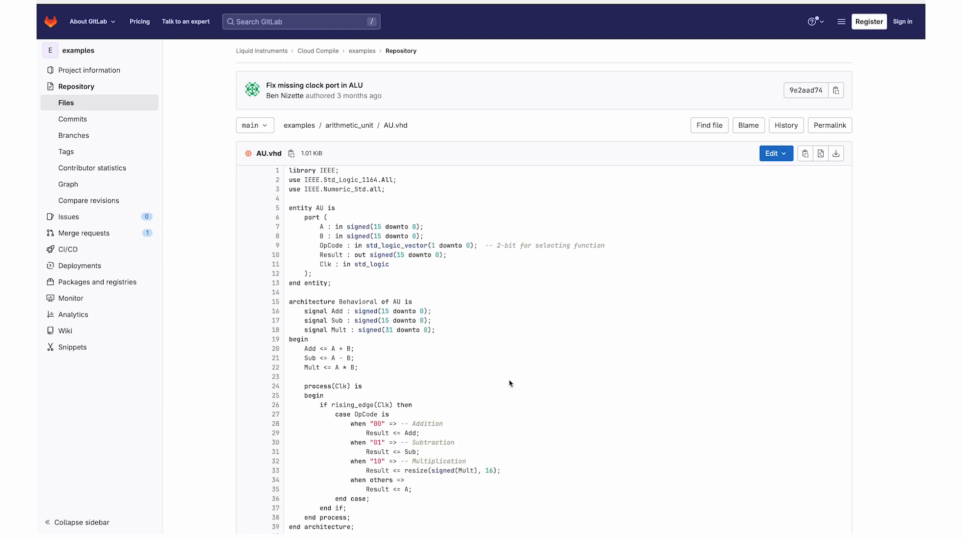
scroll("down", 3)
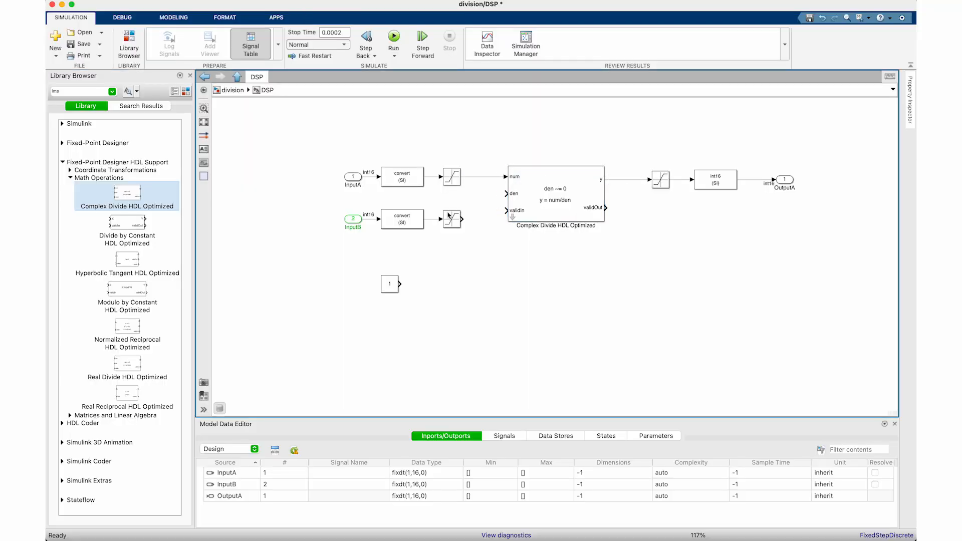
Drag a connection line between blocks in the division diagram
left_click_drag(461, 219, 506, 211)
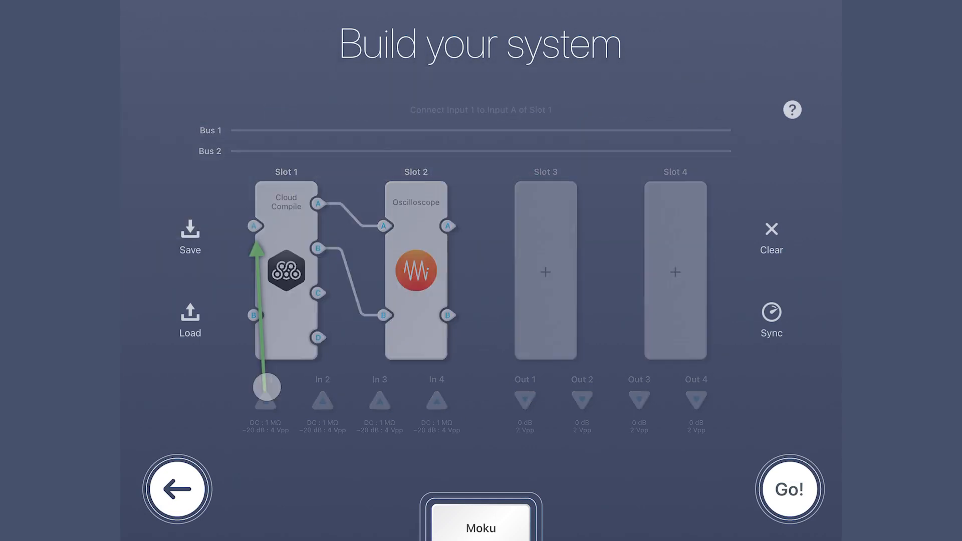
Connect Input 1 to input A of the Cloud Compile in slot 1
left_click(790, 489)
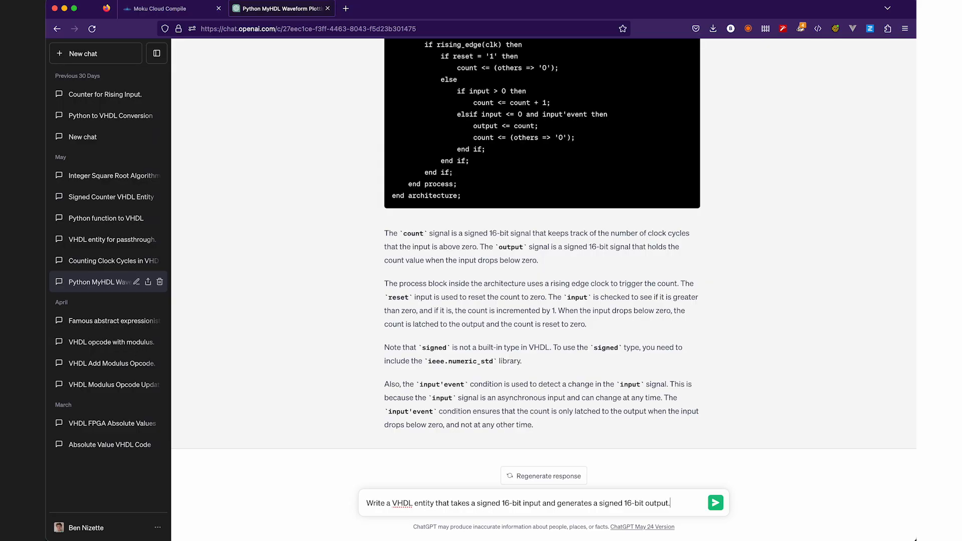
Request a signed 16-bit entity counting rises above 0×42, then copy the VHDL
type("The output should count the number of times the input rises above the value")
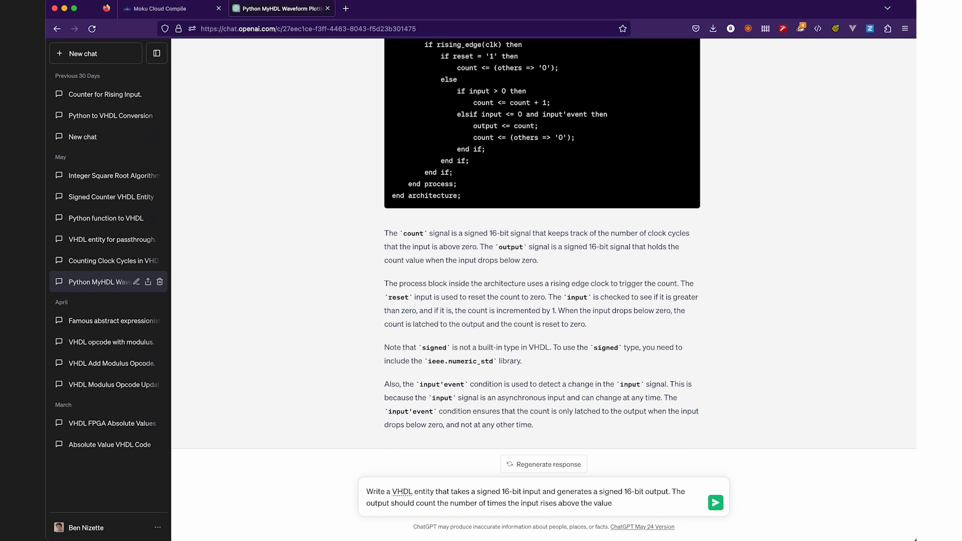
type("0×42")
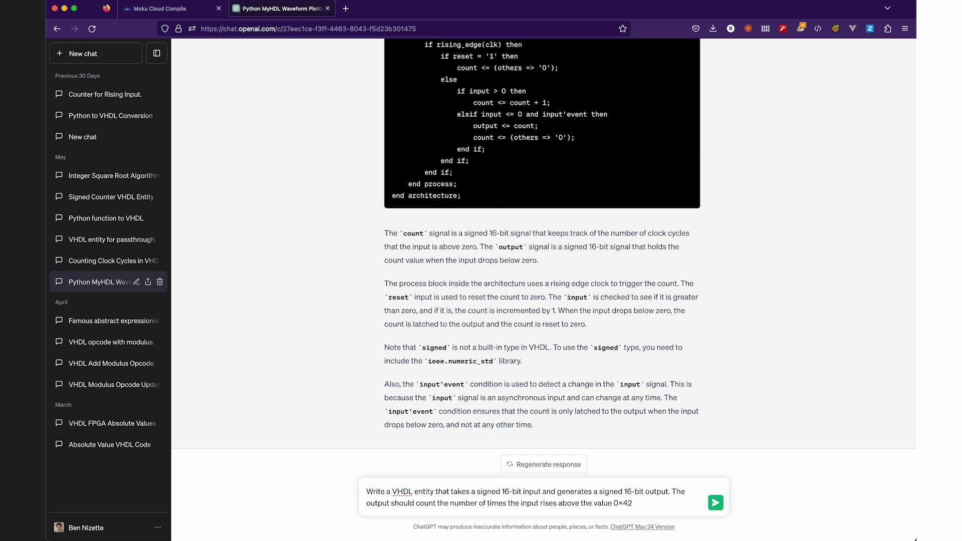
left_click(716, 499)
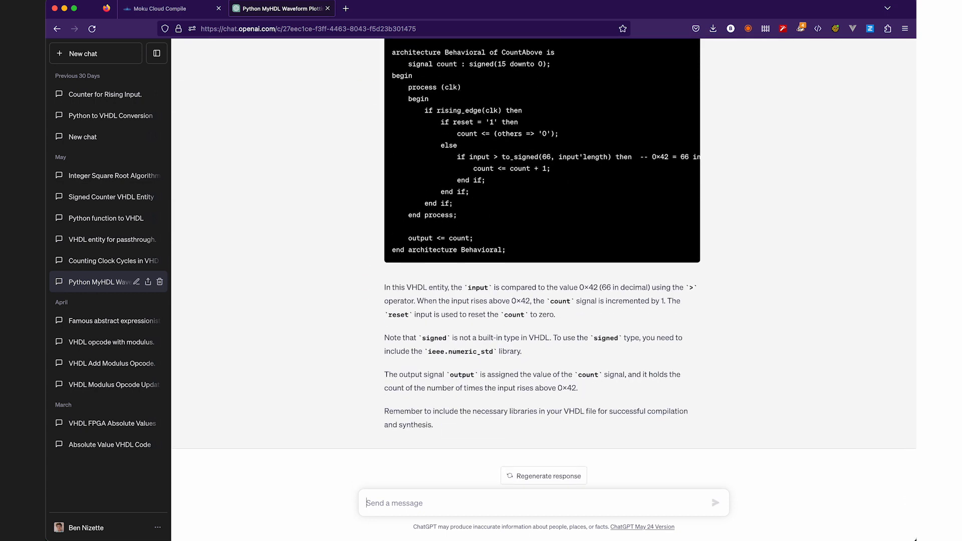
left_click(167, 9)
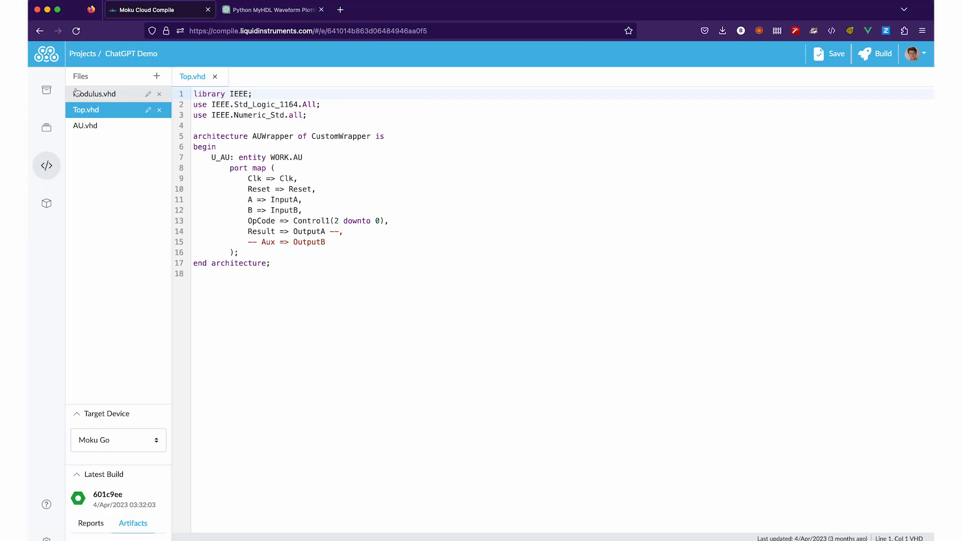
Create CountAbove.vhd in the ChatGPT Demo project and paste the counter VHDL into it
left_click(94, 94)
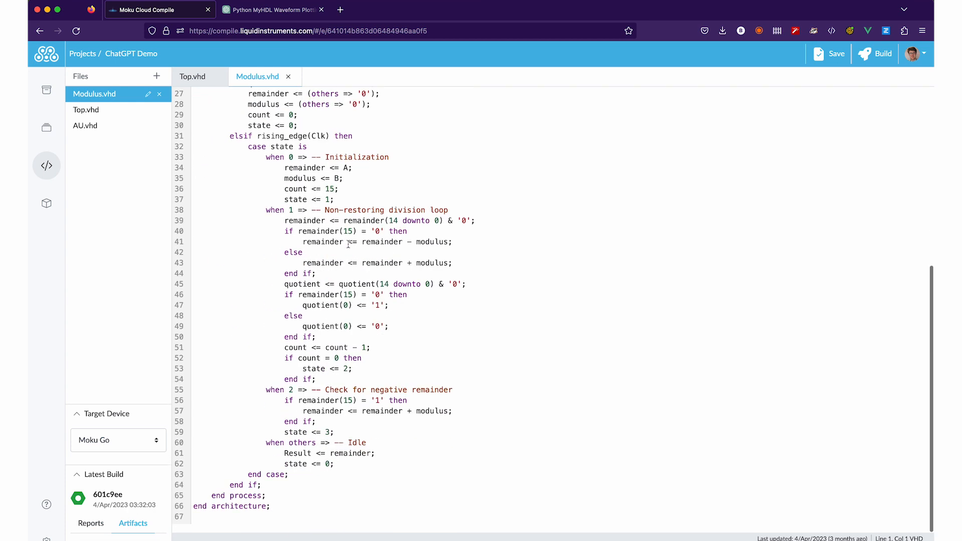
left_click(156, 76)
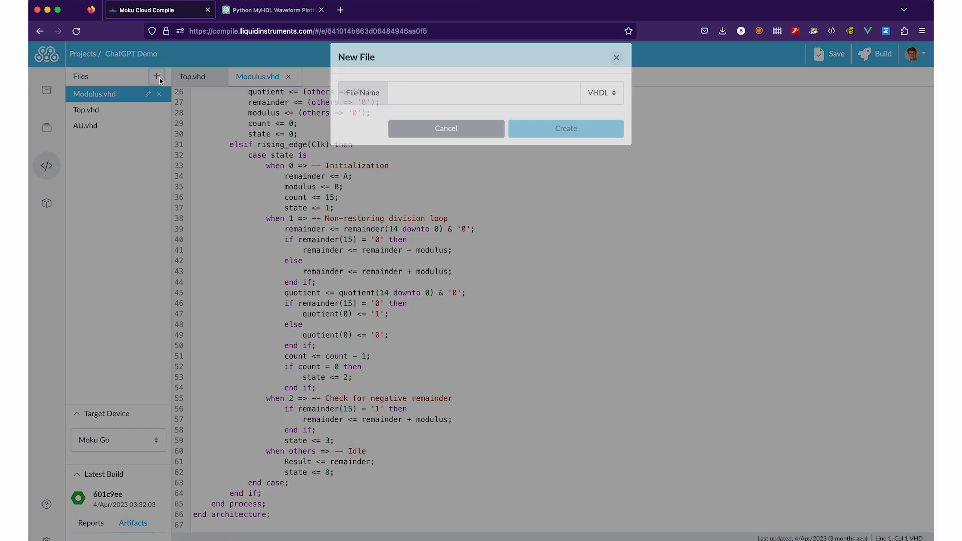
type("CountAbove")
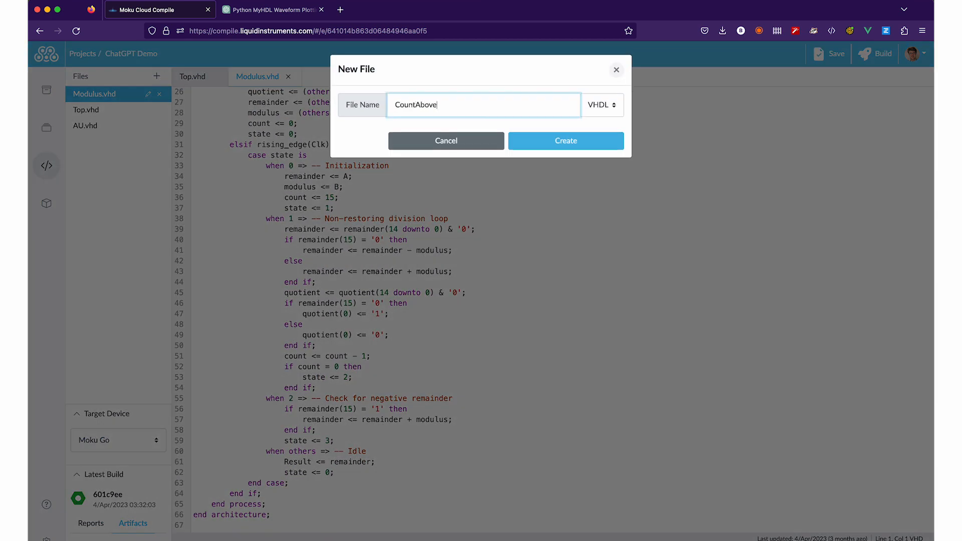
left_click(566, 141)
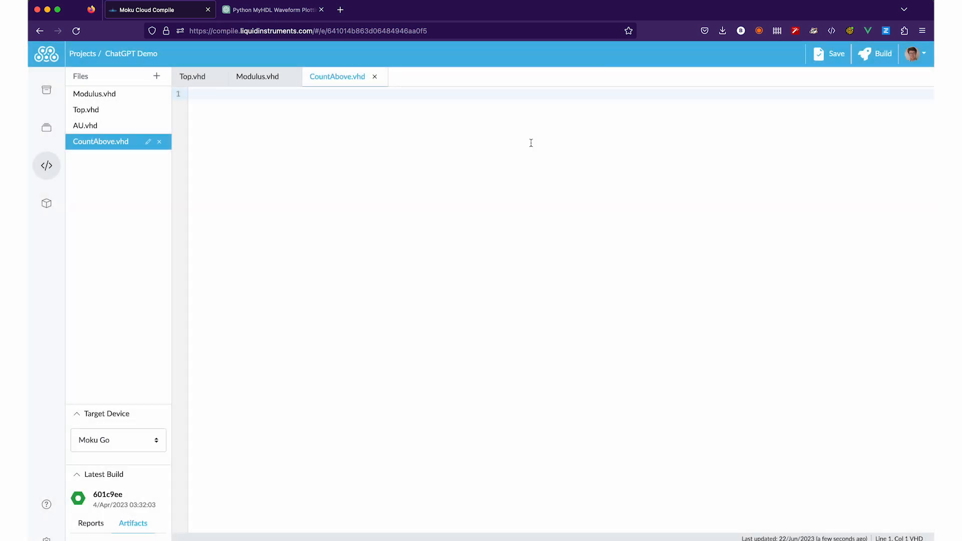
type("library ieee;")
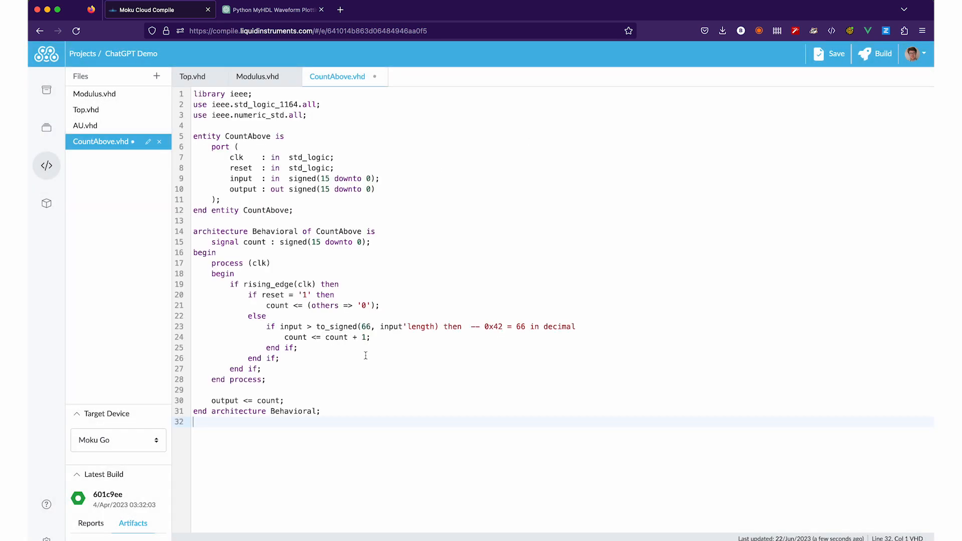
left_click(274, 10)
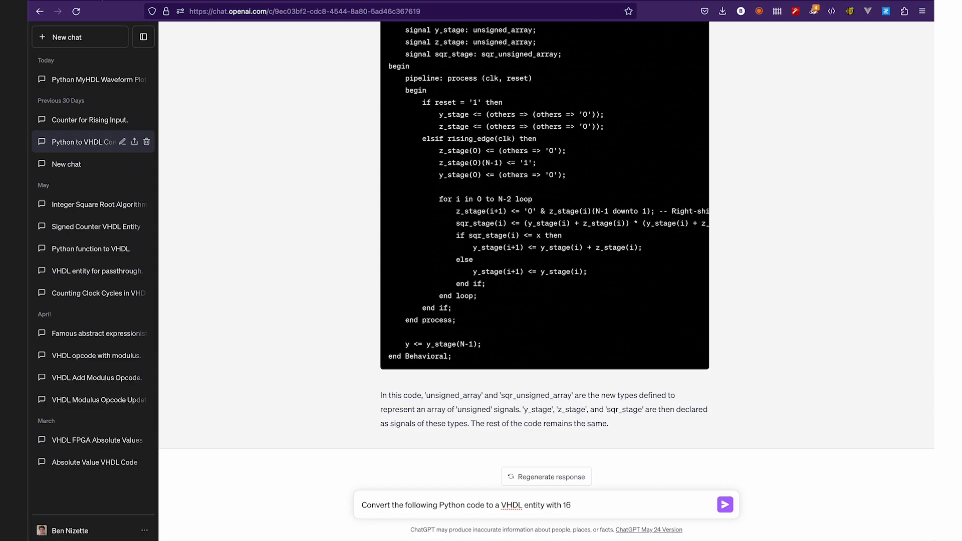
Send the cordic_sqrt Python-to-VHDL prompt with 16-bit I/O and scroll the response
type("-bit inputs and output")
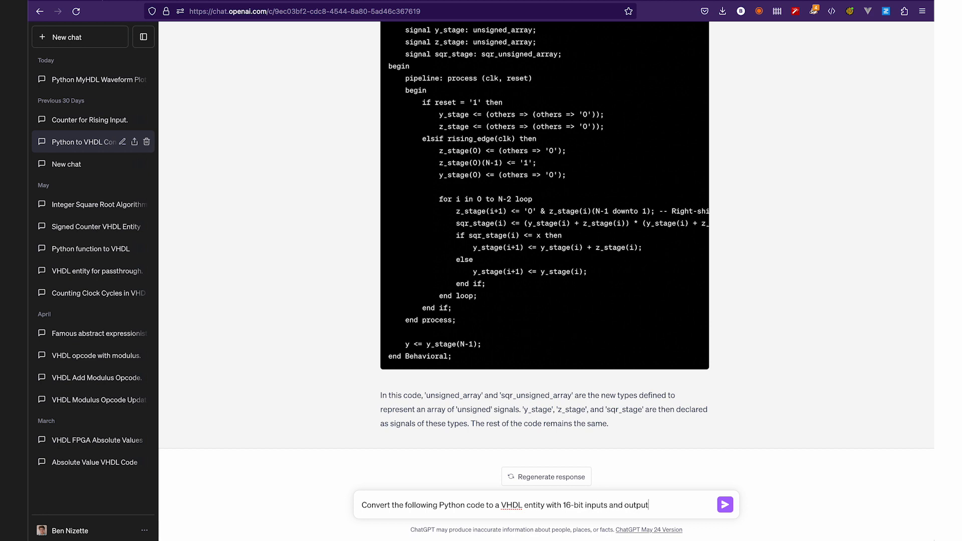
left_click(725, 505)
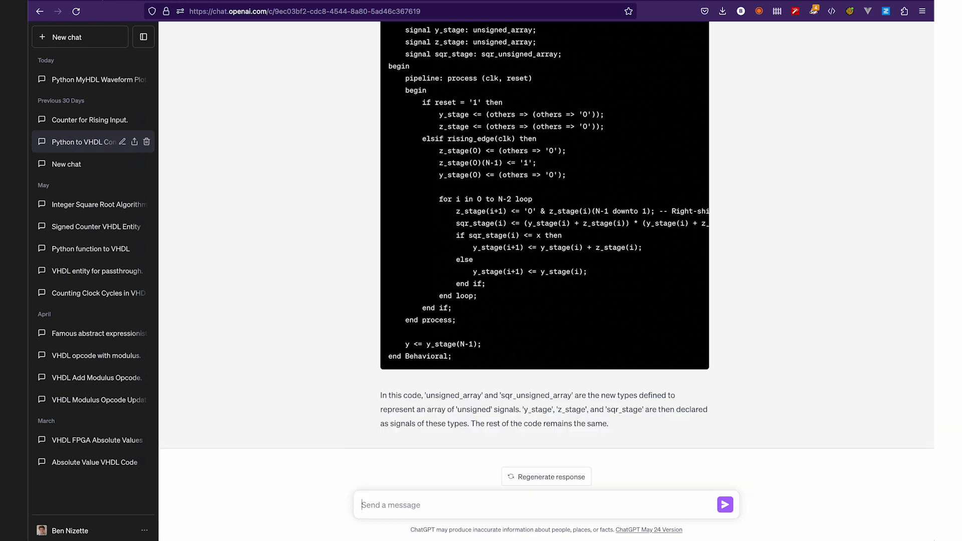
left_click(725, 505)
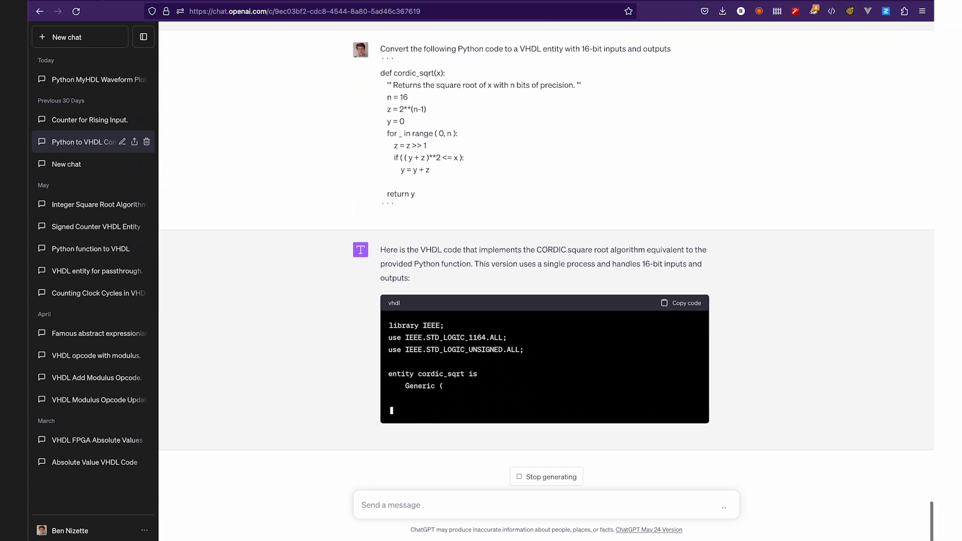
scroll("down", 3)
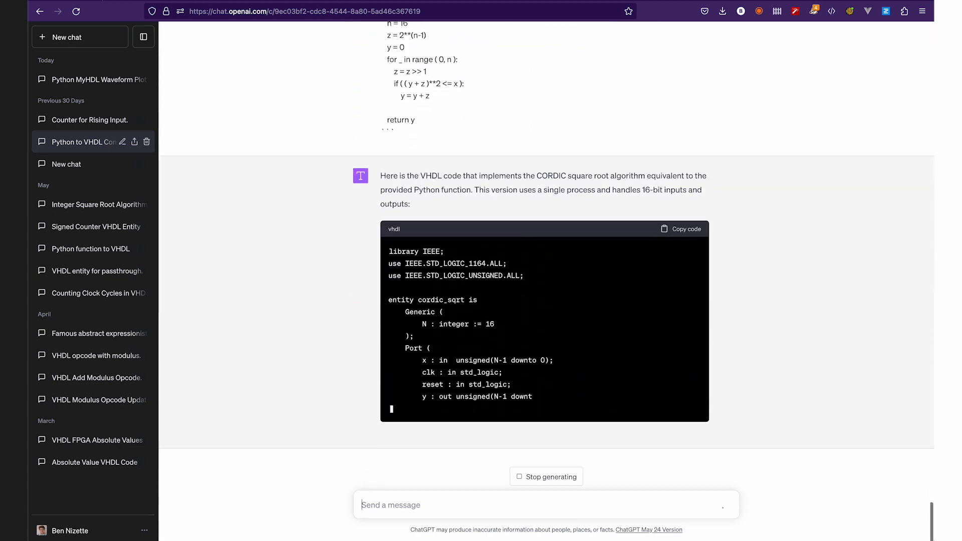
scroll("down", 3)
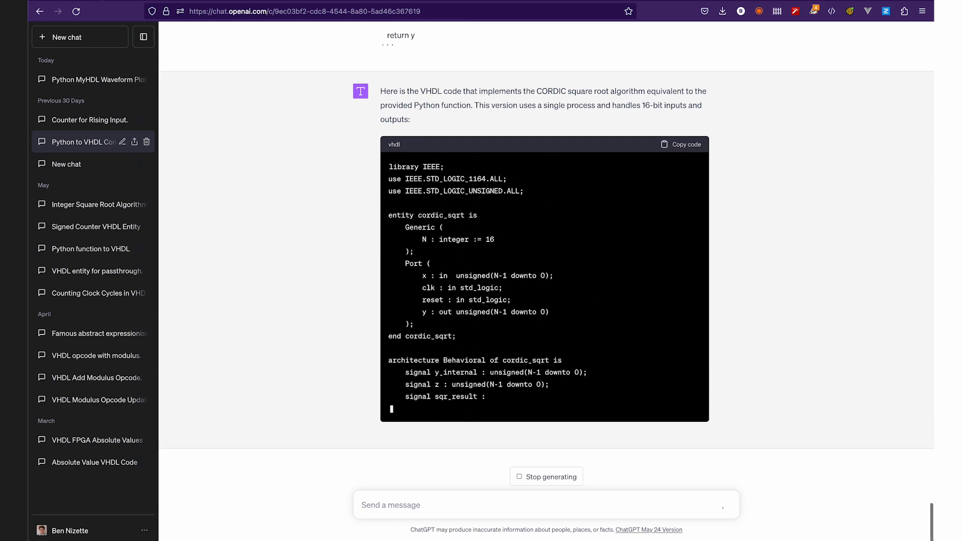